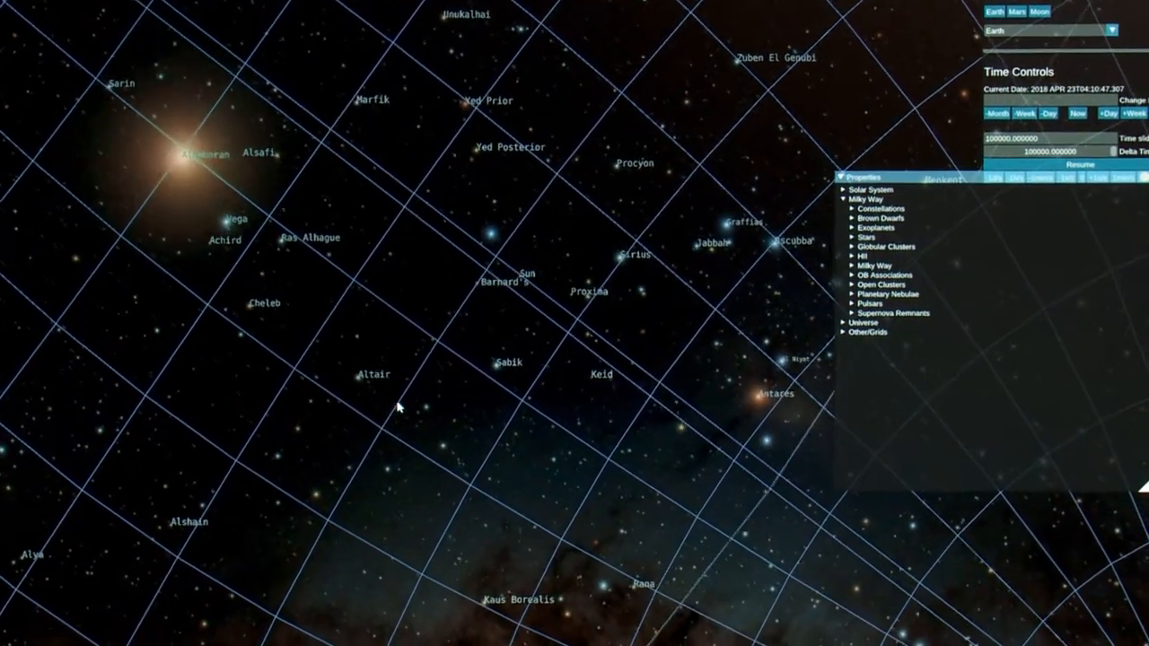
Step: Rotate the camera around the Sun so Aldebaran swings to top centre above Procyon
left_click_drag(399, 406, 524, 326)
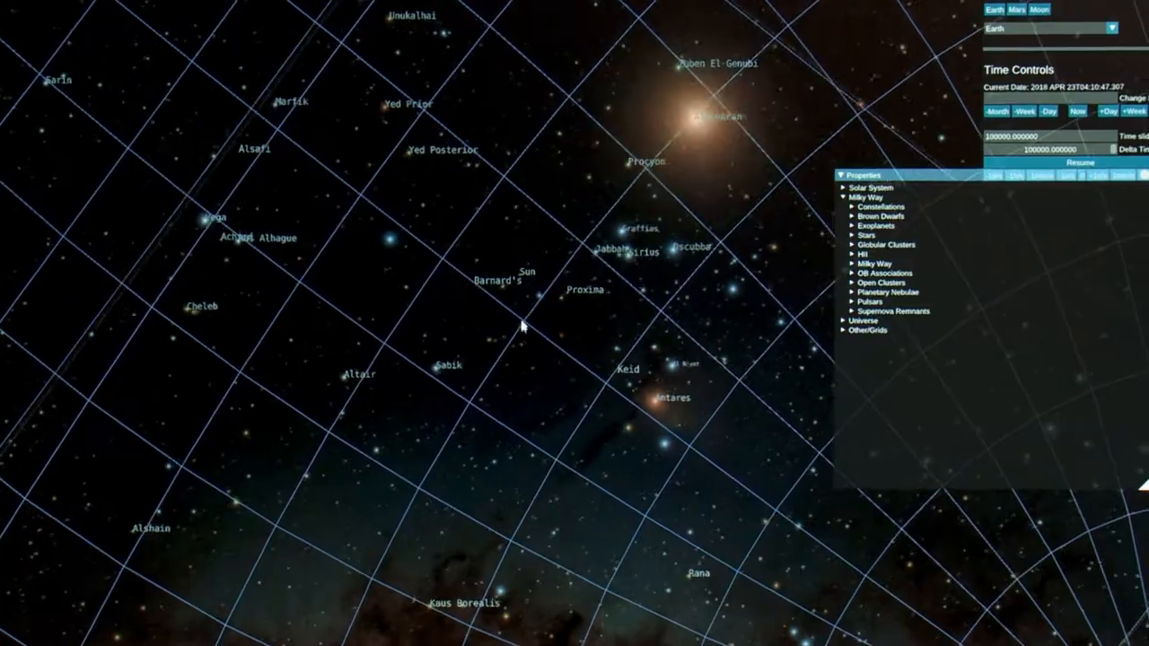